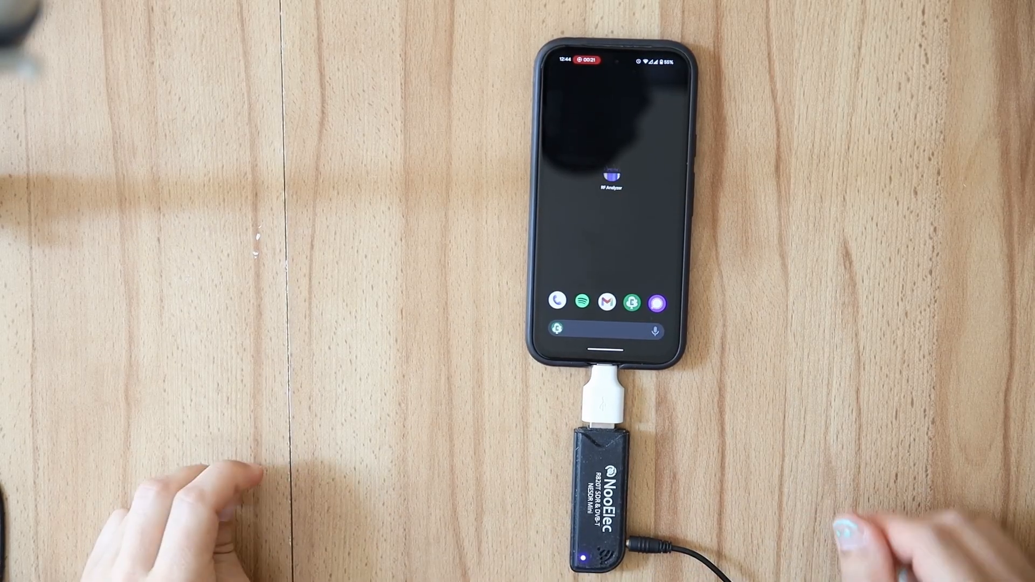
# Launch RF Analyzer, allow its notifications and advance through the intro tutorial pages
pyautogui.click(609, 177)
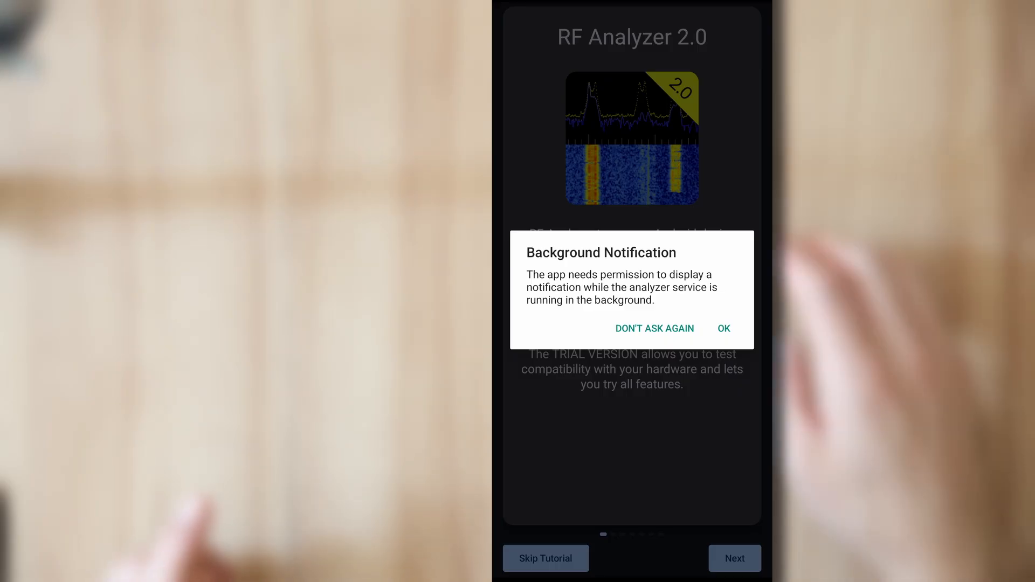
pyautogui.click(722, 328)
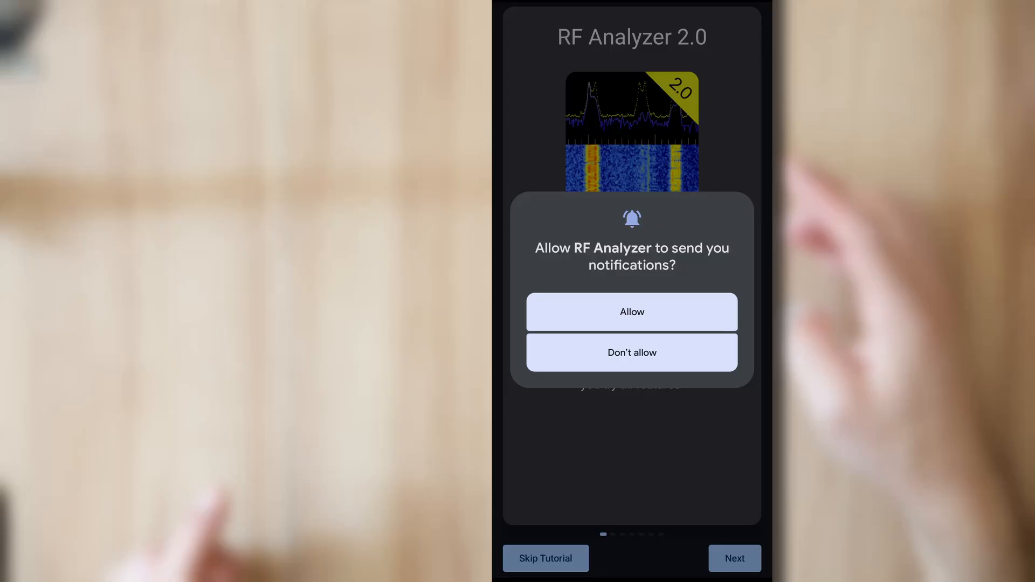
pyautogui.click(631, 352)
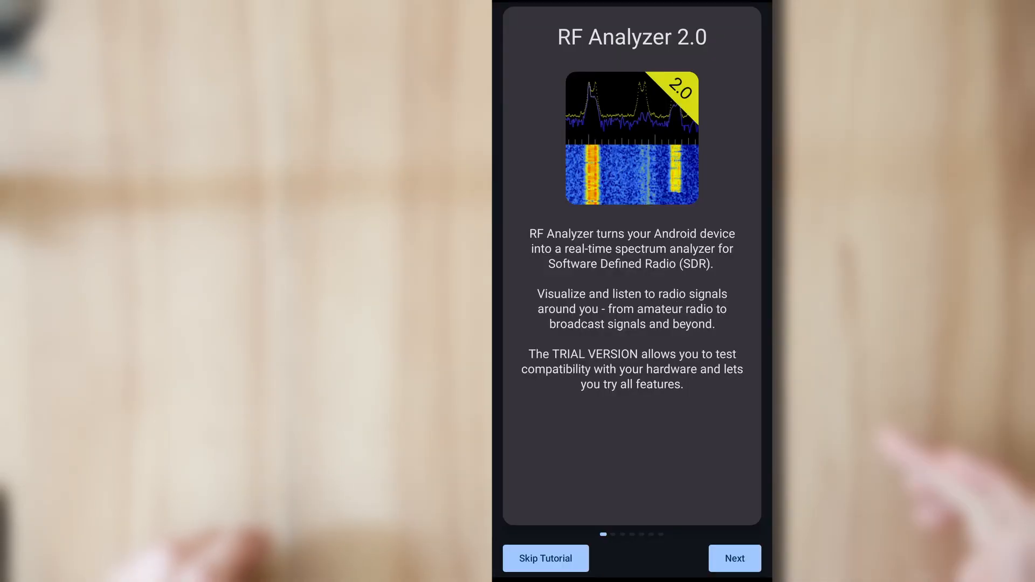
pyautogui.click(733, 558)
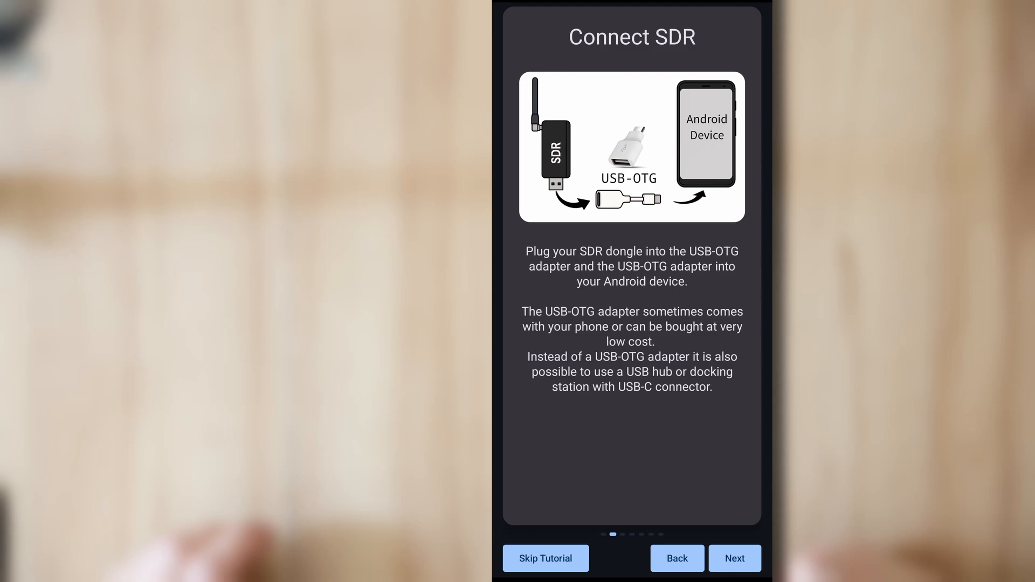
pyautogui.click(734, 557)
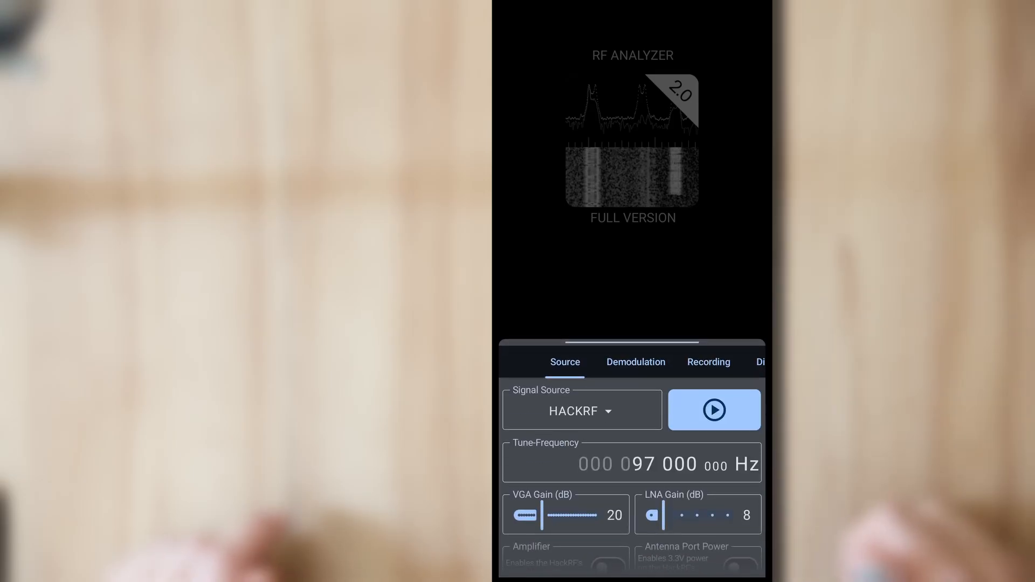
# Choose RTLSDR as signal source, start it and follow the missing RTL2832U driver prompt to Google Play
pyautogui.click(633, 362)
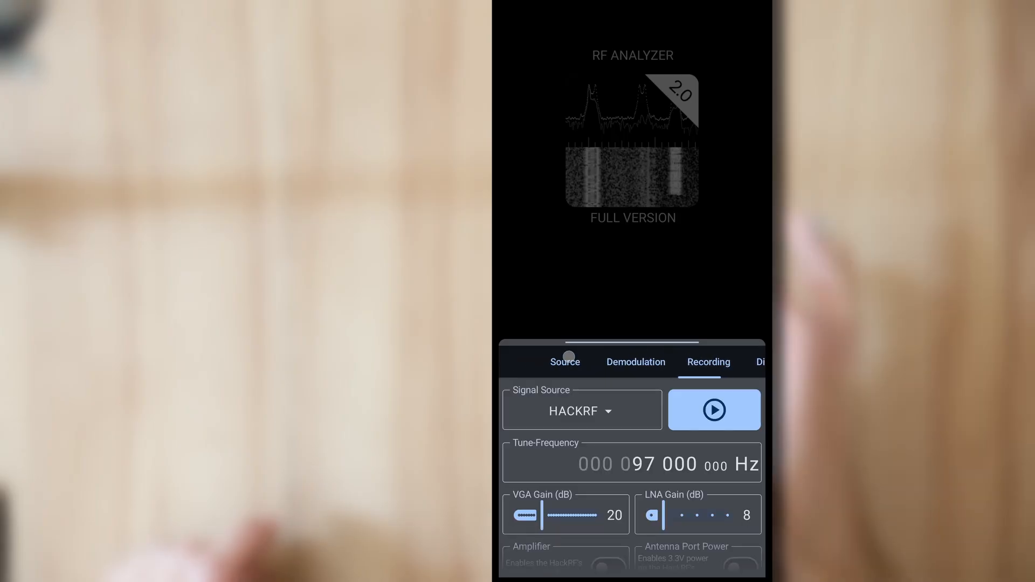
pyautogui.click(564, 362)
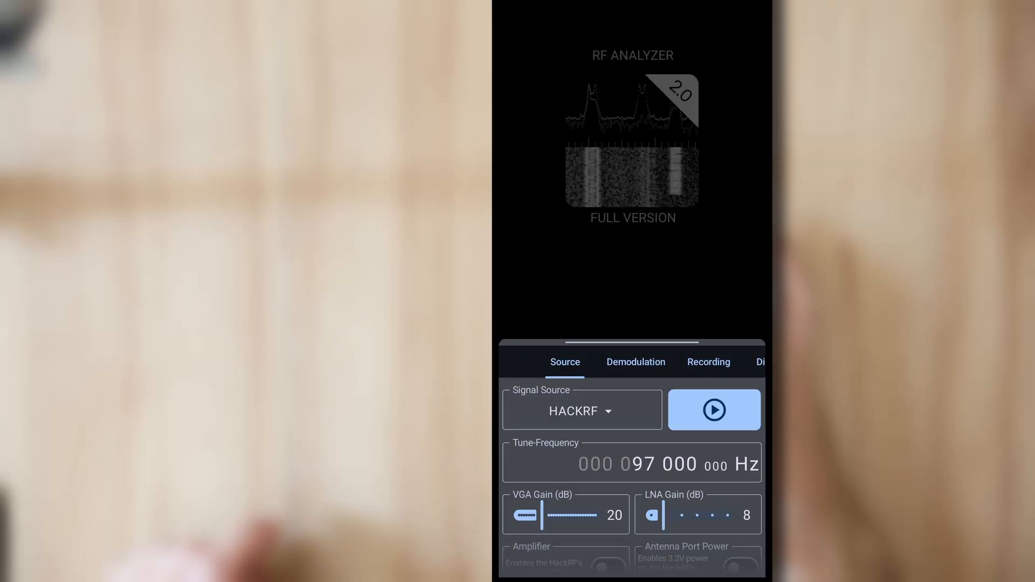
pyautogui.click(581, 410)
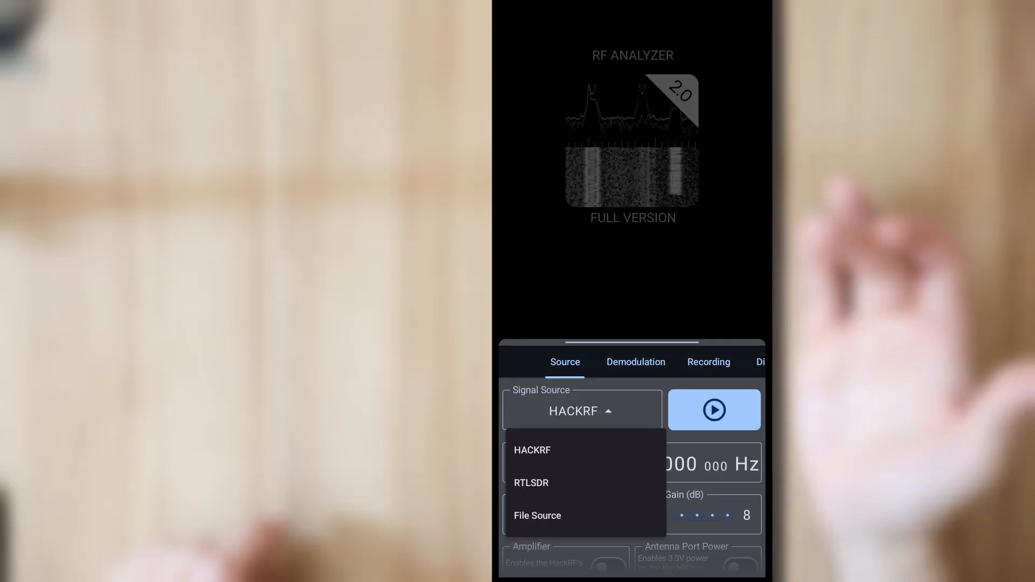
pyautogui.click(531, 483)
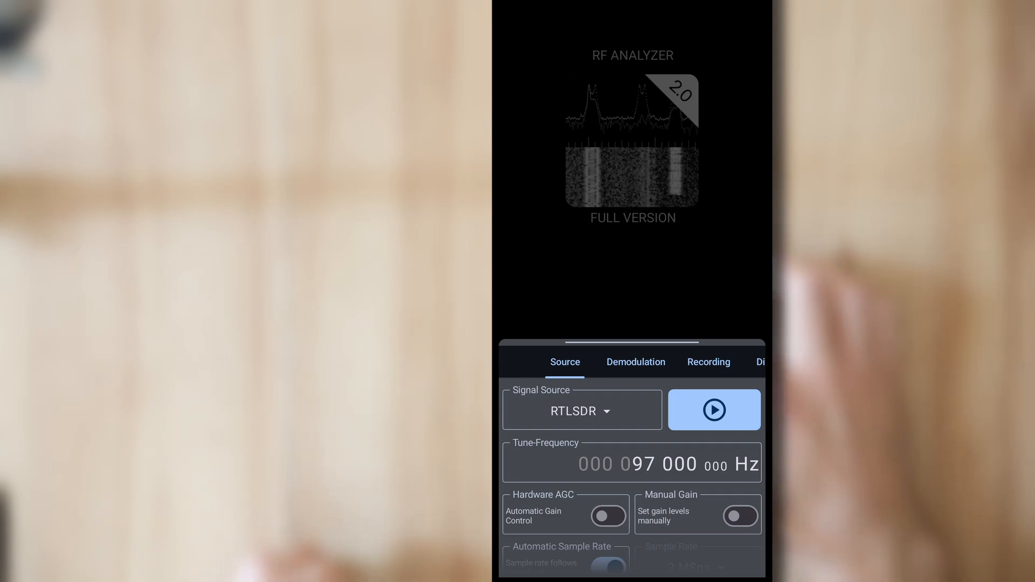
pyautogui.click(713, 410)
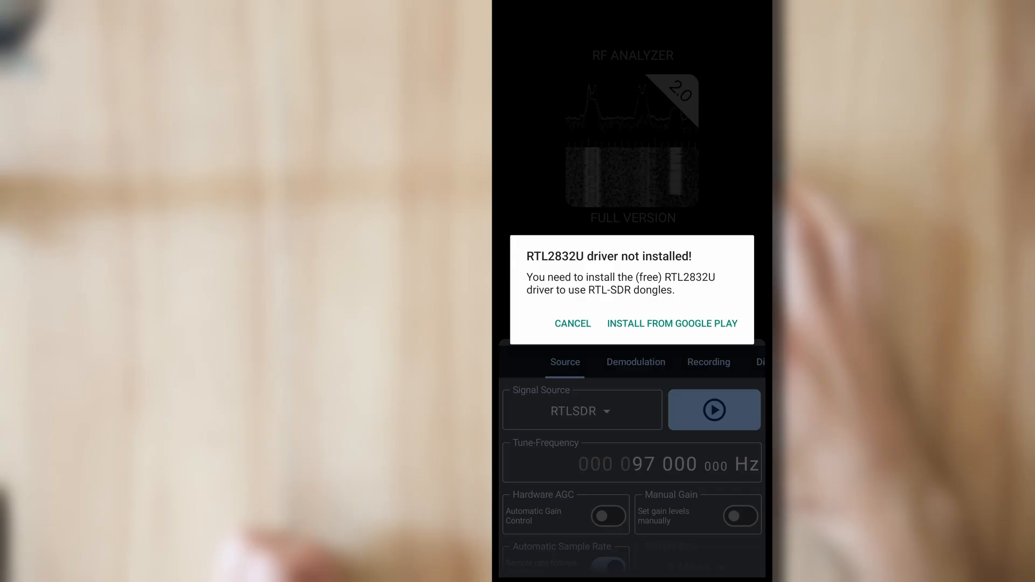
pyautogui.click(672, 323)
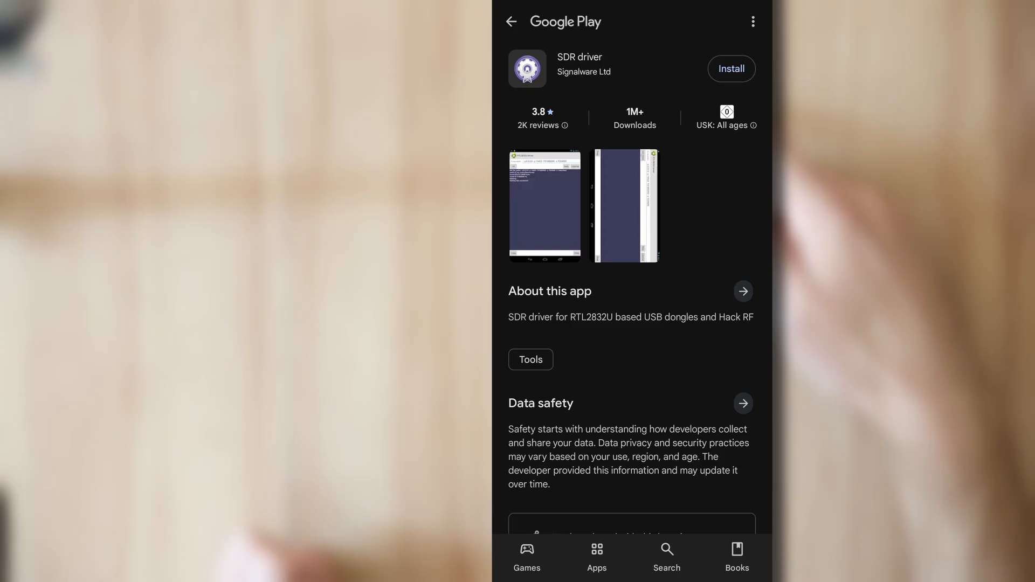
# Install the SDR driver app from Google Play and open it
pyautogui.click(731, 69)
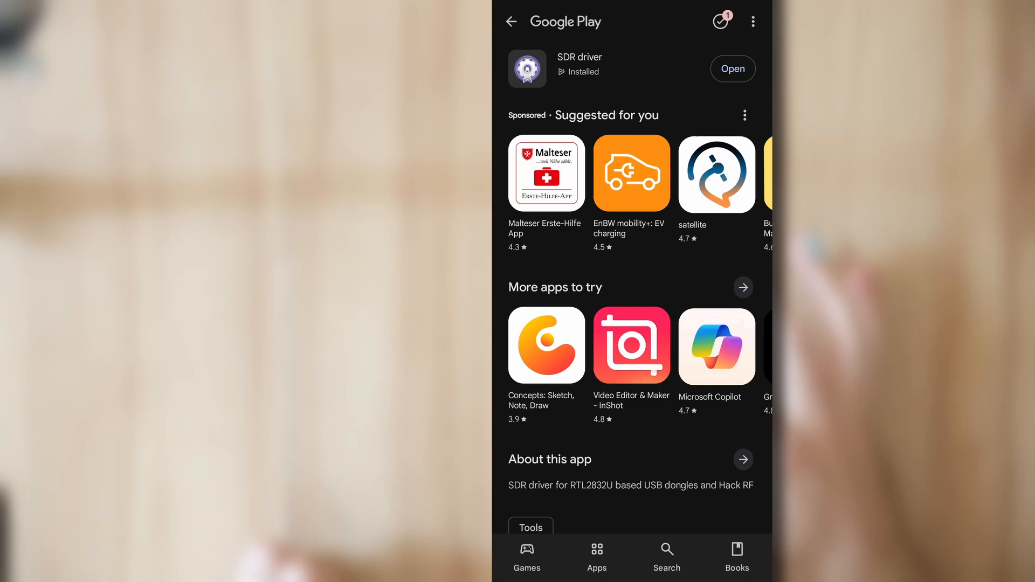
pyautogui.click(730, 69)
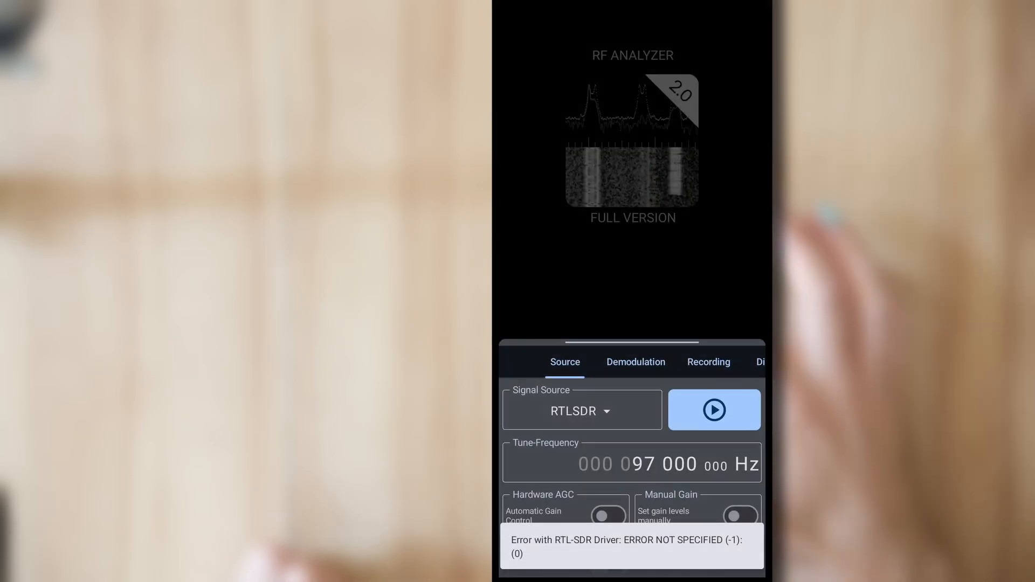
# Restart the receiver and allow the driver access to the RTL2832U dongle
pyautogui.click(714, 410)
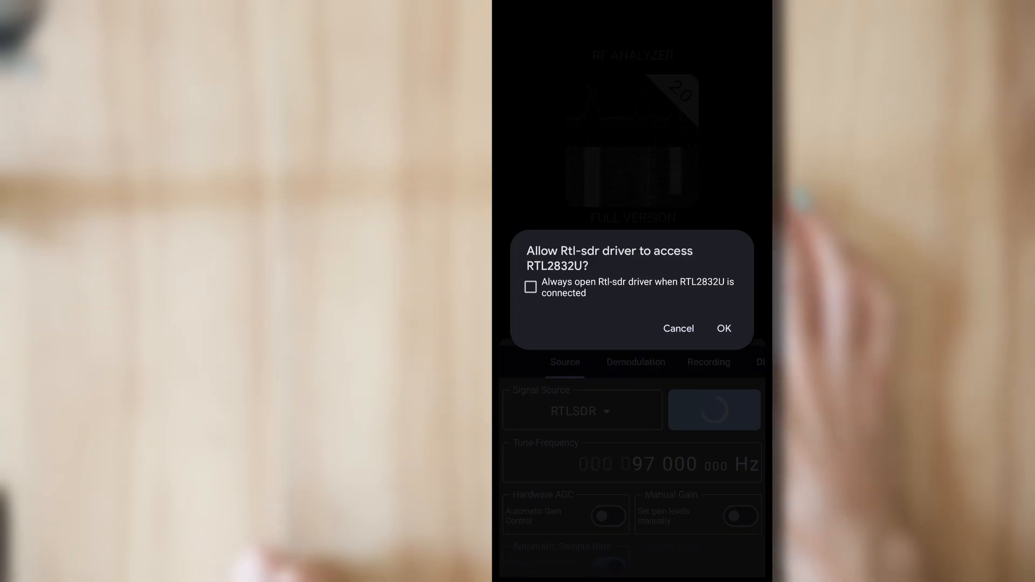
pyautogui.click(724, 329)
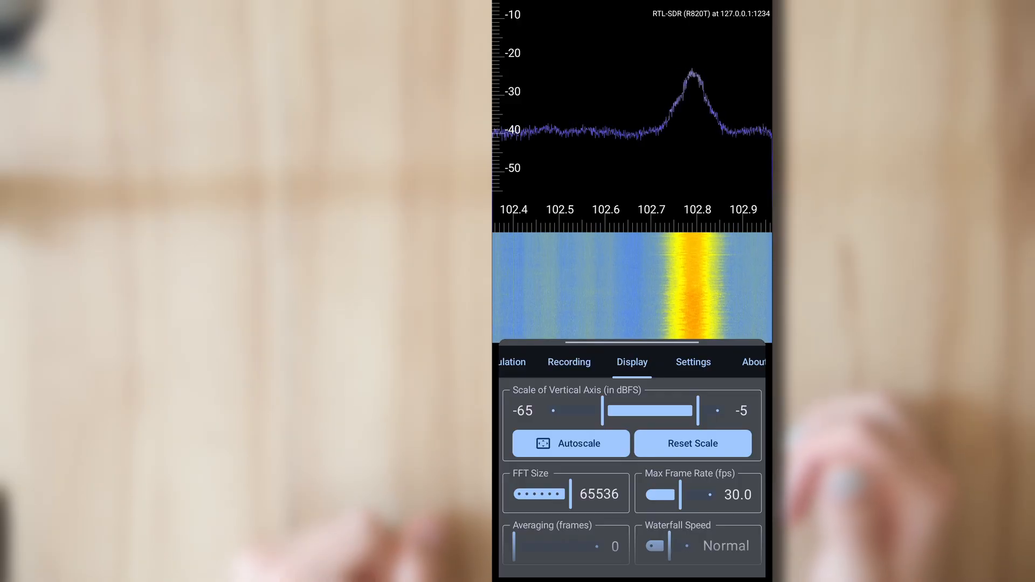
# Set Max Frame Rate to 60 fps and drag the vertical dBFS scale handles inward
pyautogui.moveTo(659, 495); pyautogui.dragTo(689, 495)
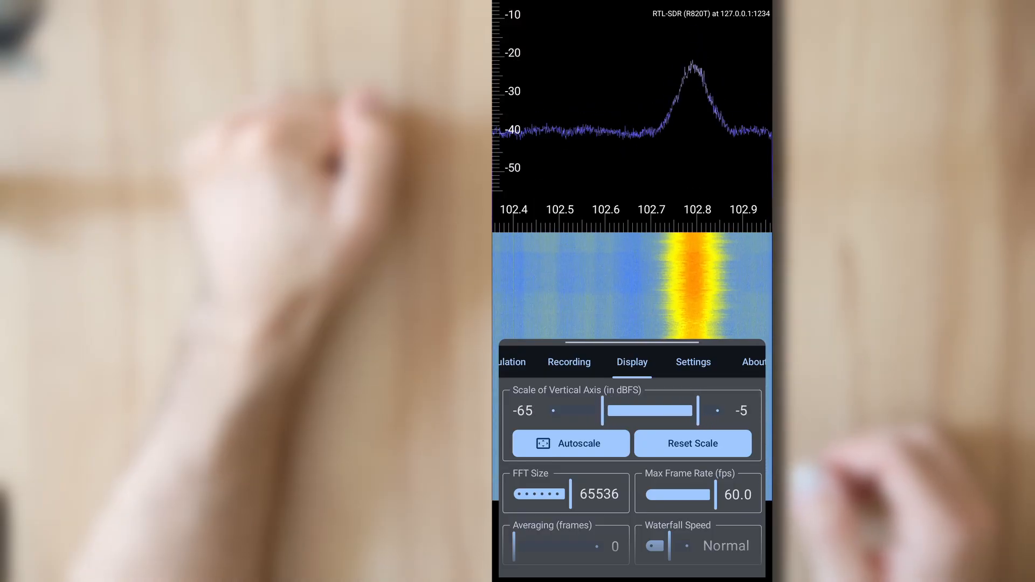
pyautogui.click(570, 443)
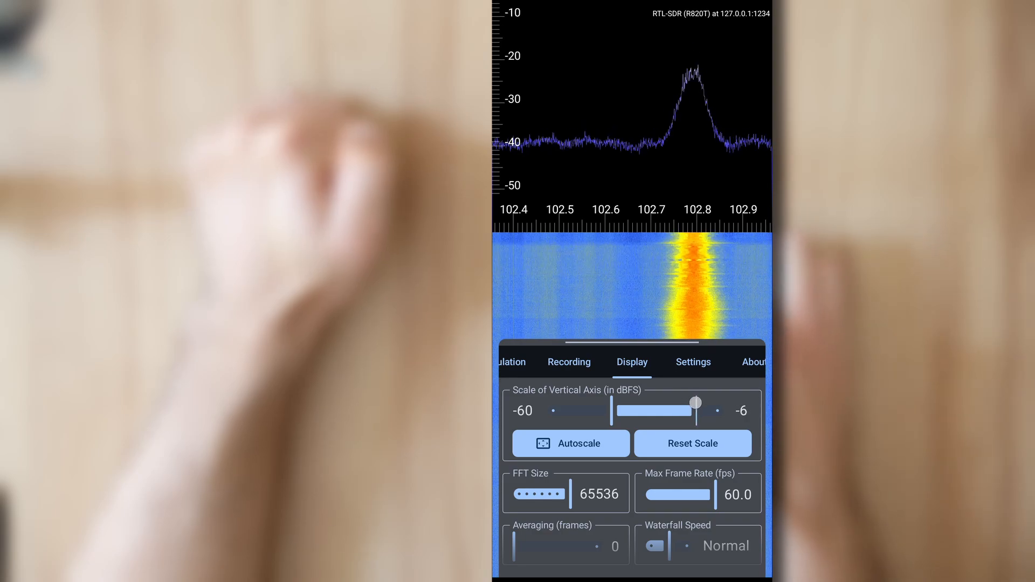
pyautogui.moveTo(697, 404); pyautogui.dragTo(680, 406)
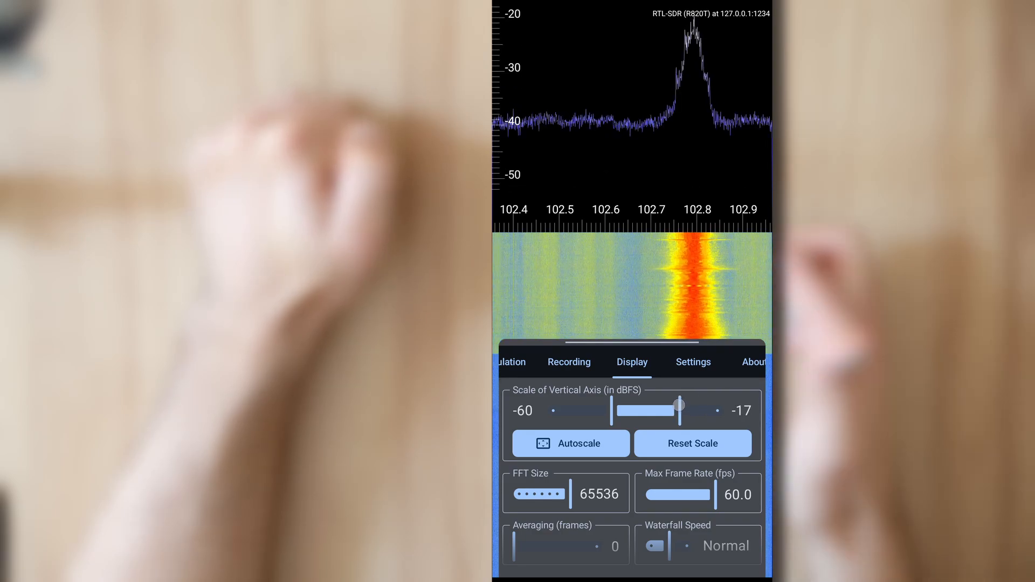
pyautogui.moveTo(680, 406); pyautogui.dragTo(631, 403)
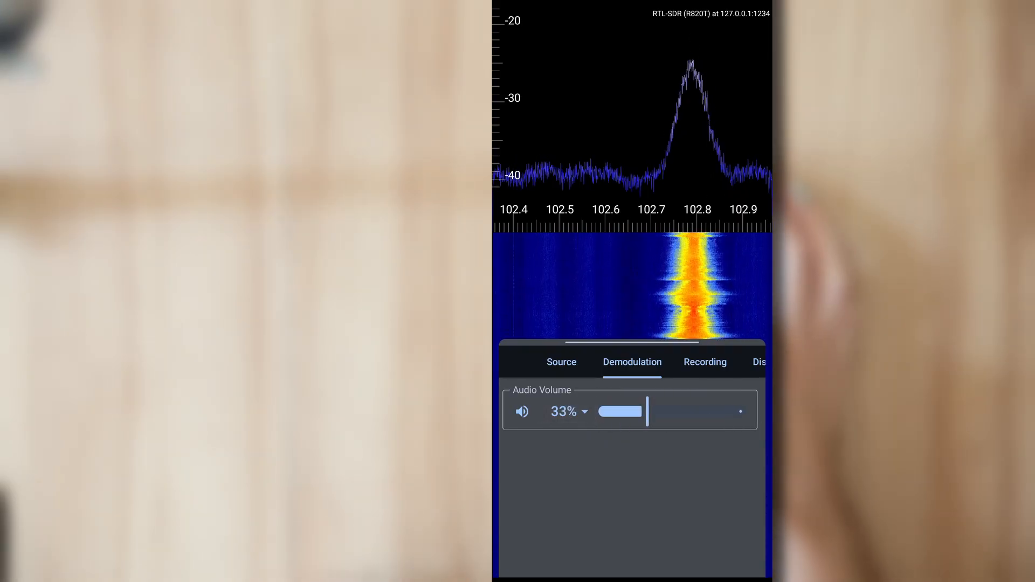
# Lower the audio volume and set the demodulation mode to FM (wide)
pyautogui.moveTo(637, 411); pyautogui.dragTo(627, 407)
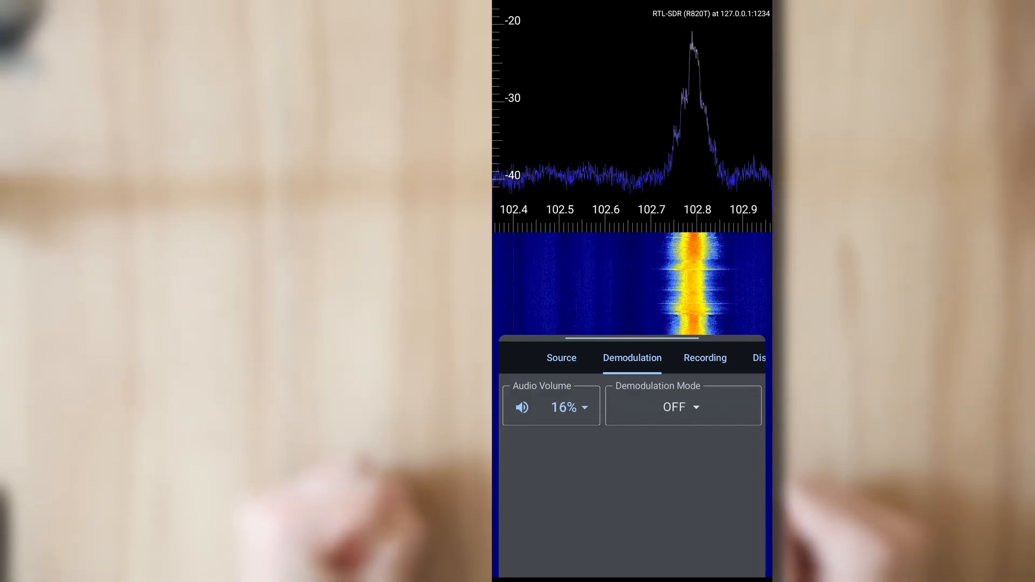
pyautogui.click(522, 408)
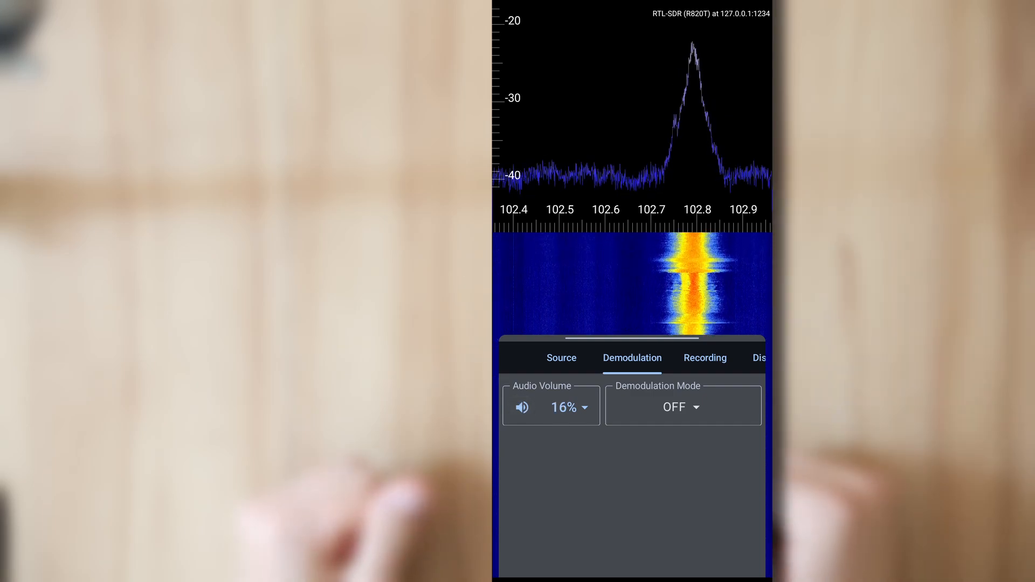
pyautogui.click(680, 407)
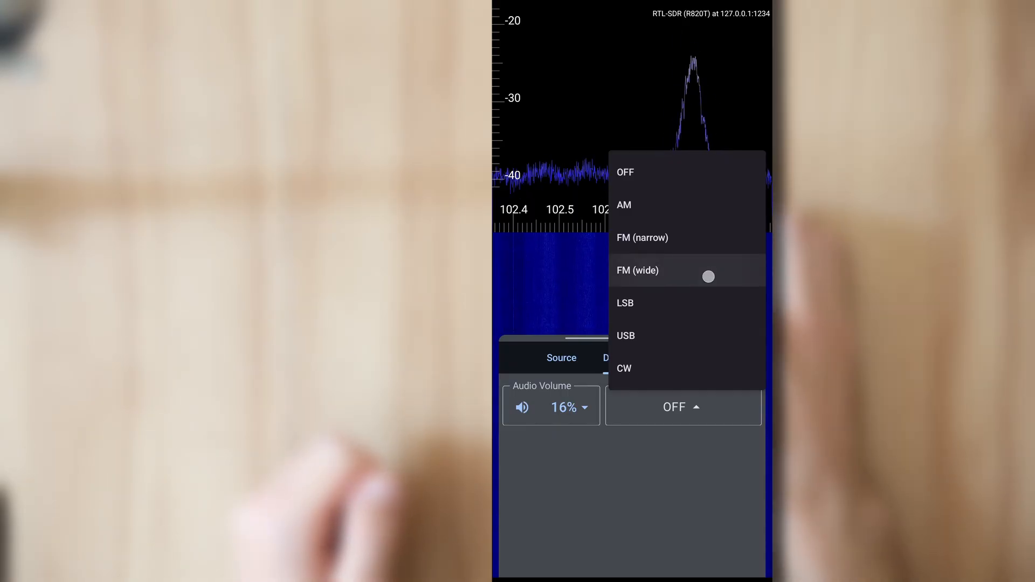
pyautogui.click(637, 269)
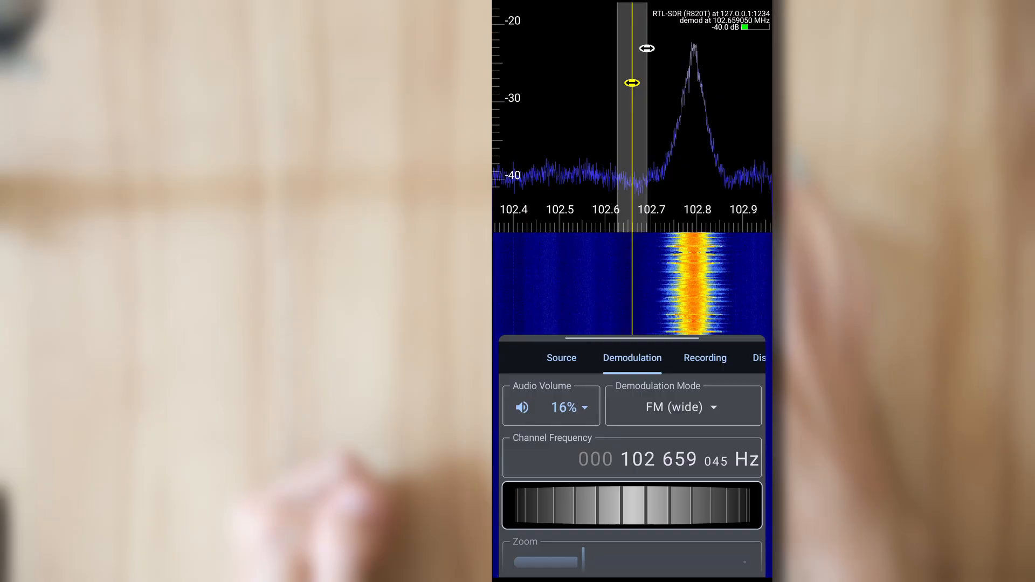
# Nudge the demodulation channel selector higher toward the 102.8 MHz peak
pyautogui.moveTo(631, 83); pyautogui.dragTo(636, 83)
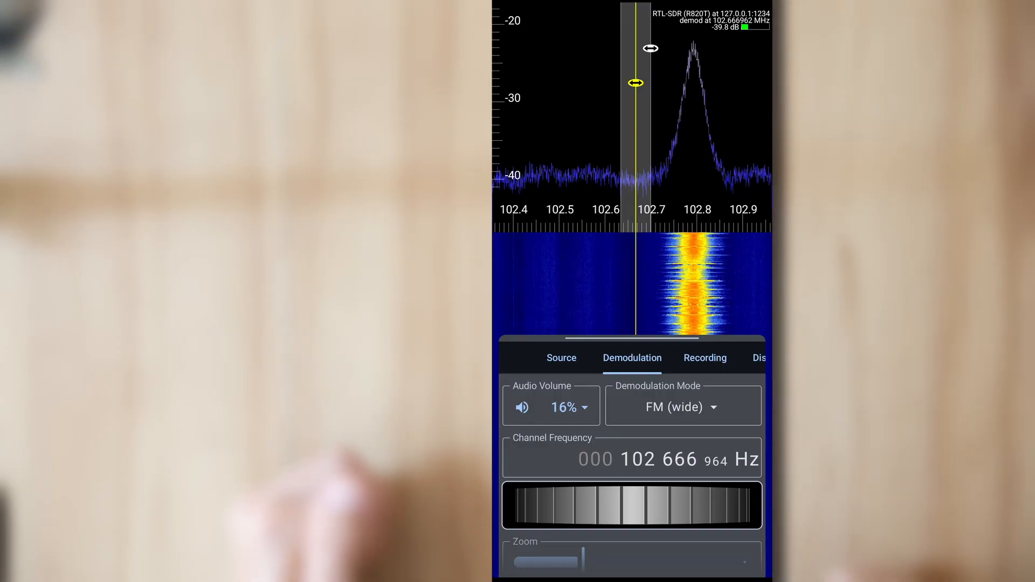
pyautogui.click(632, 459)
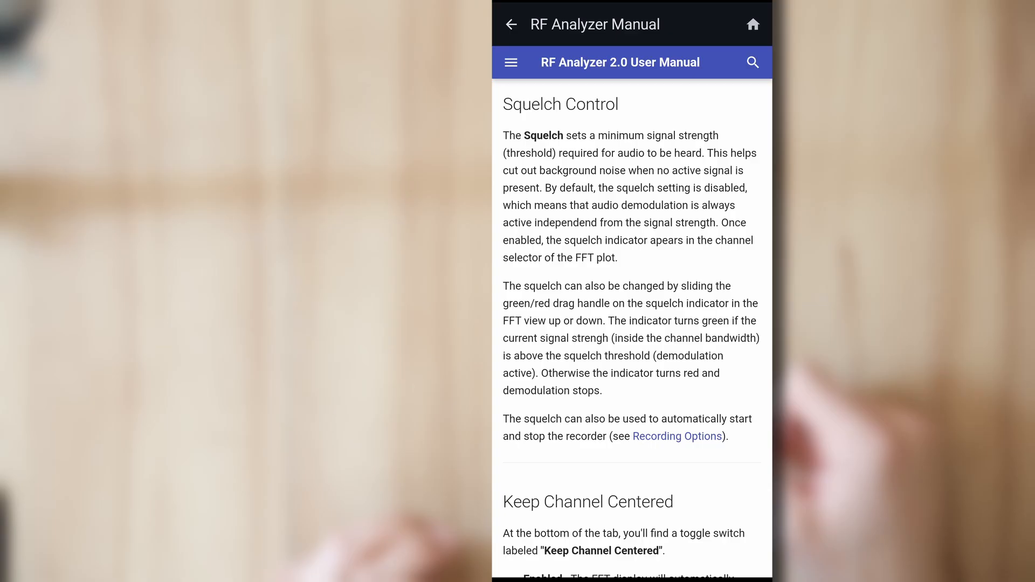
# Return to the analyzer, open the user manual from About and show its section menu
pyautogui.click(511, 24)
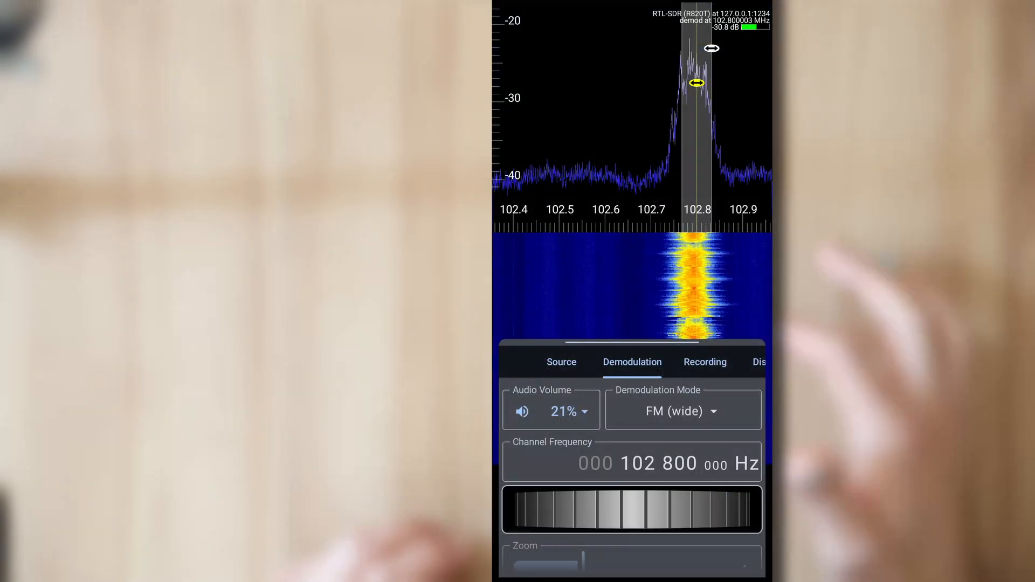
pyautogui.click(560, 363)
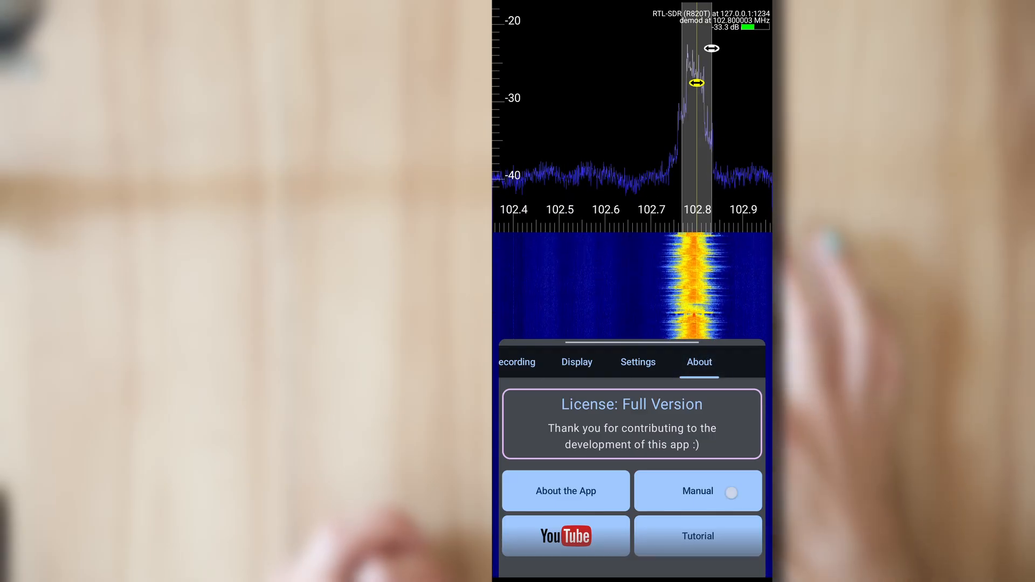
pyautogui.click(698, 491)
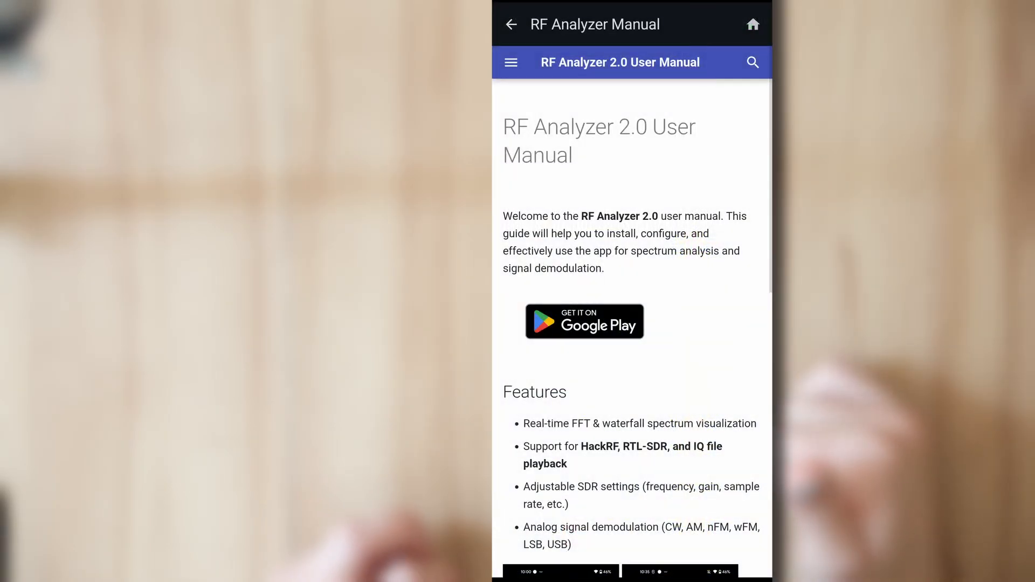
pyautogui.click(511, 63)
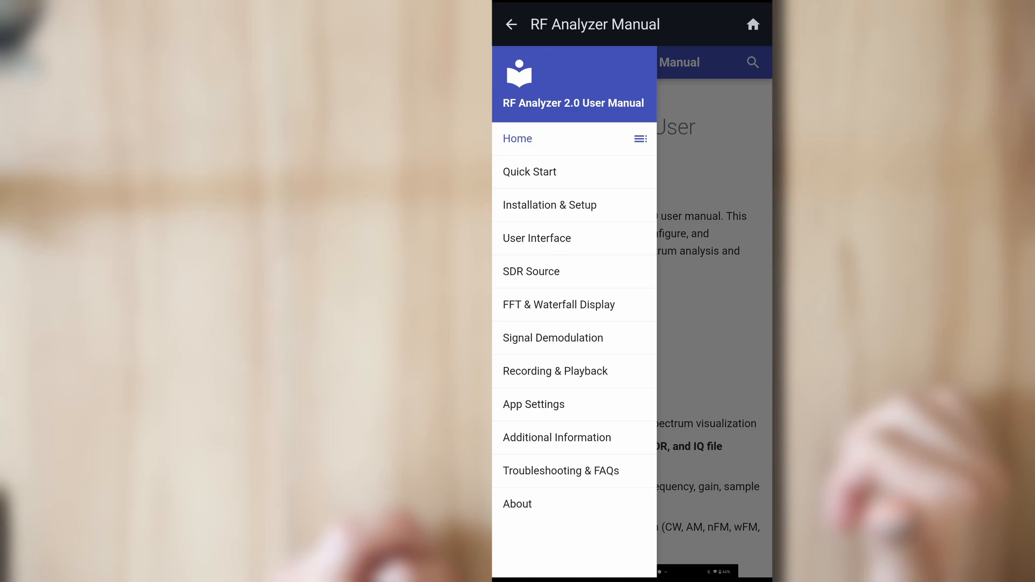